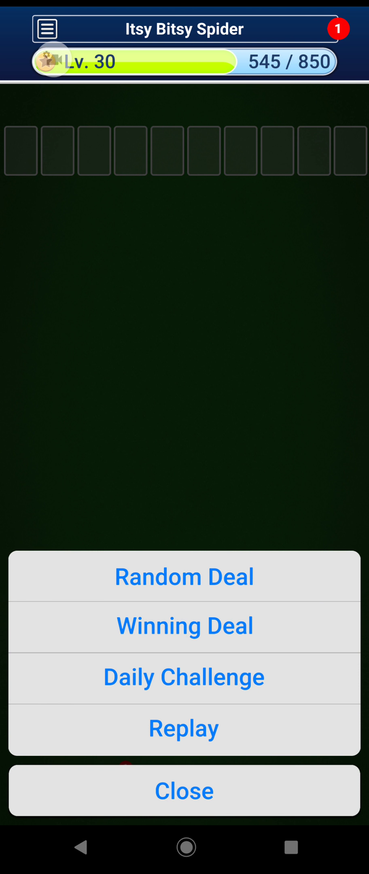
Step: Start the daily challenge deal and dismiss the advertisement
left_click(184, 676)
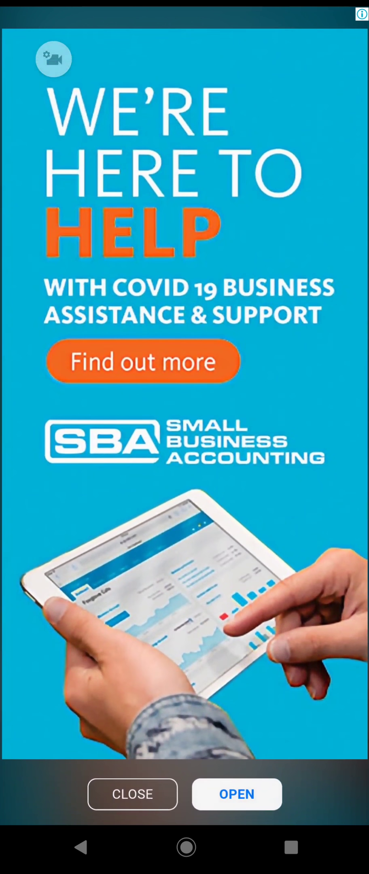
left_click(132, 794)
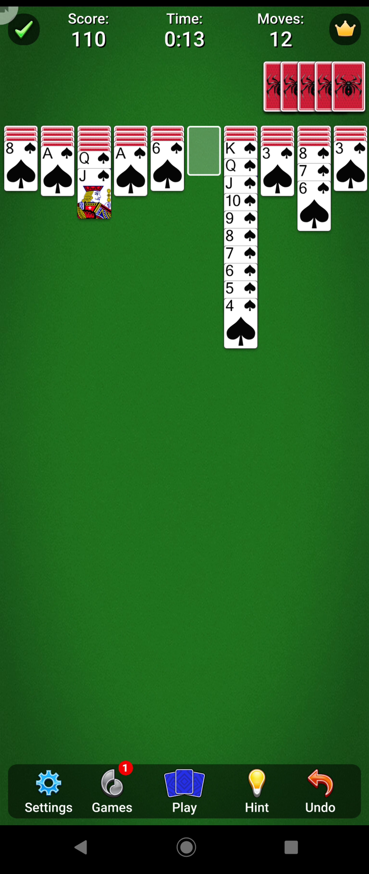
Step: Place the 3 of spades on column 7's 4, then move another spade
left_click_drag(344, 156, 240, 345)
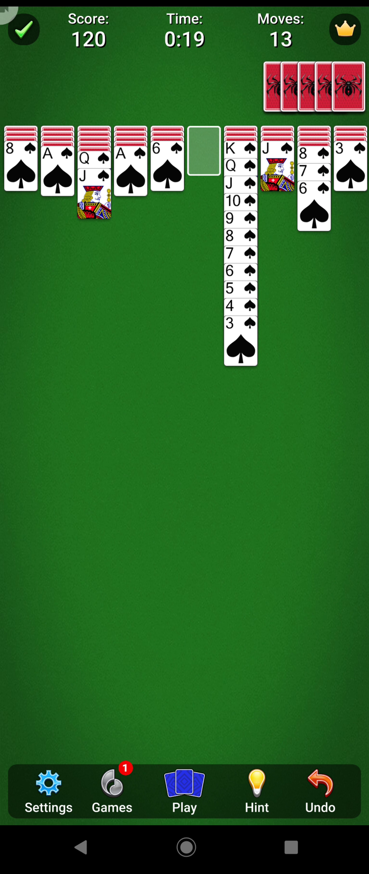
left_click_drag(349, 161, 205, 161)
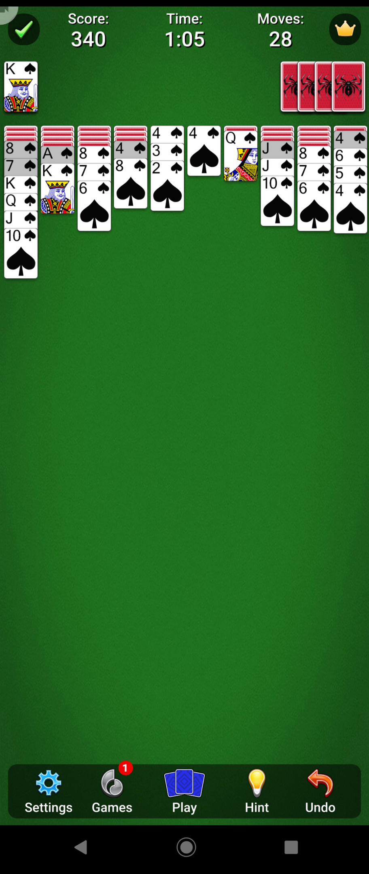
Step: Drop the Queen of spades, then the Jack–10 pair, onto column 2's King
left_click_drag(239, 161, 55, 211)
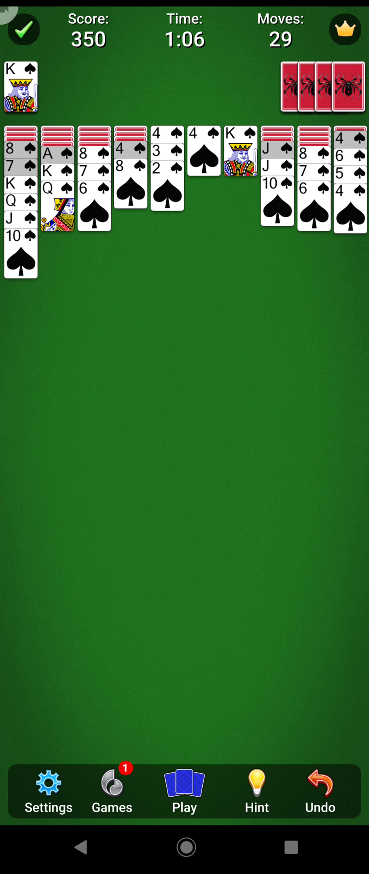
left_click_drag(278, 170, 56, 222)
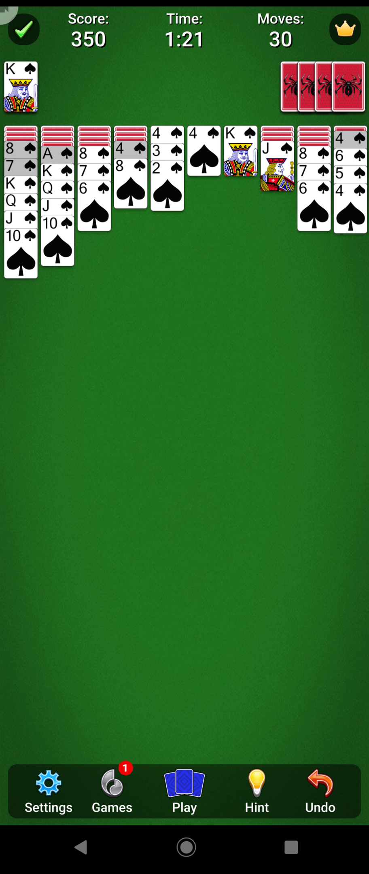
Step: Deal a new row of cards from the stock
left_click(344, 86)
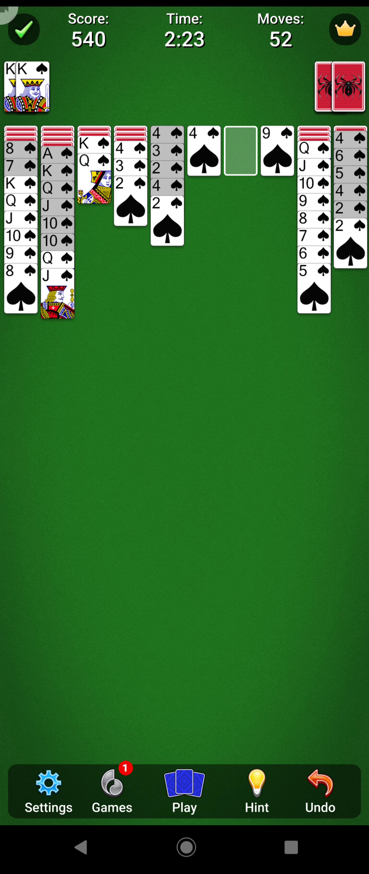
Step: Move a spade sequence onto column 9 to extend the run
left_click_drag(202, 151, 312, 312)
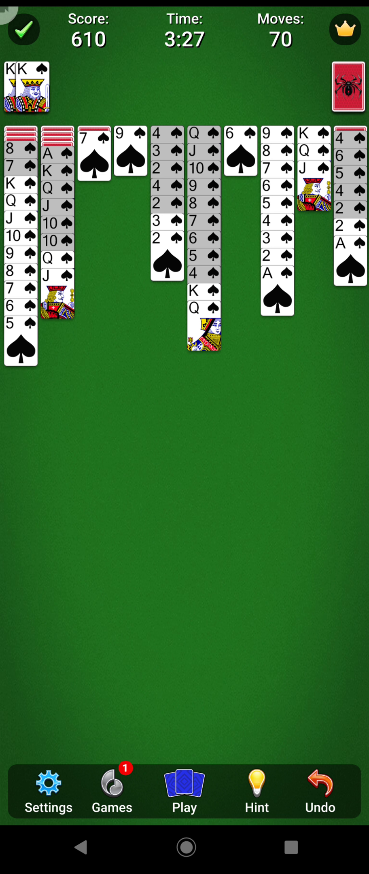
Step: Move the King-to-Five spade sequence onto the third column
left_click_drag(241, 151, 92, 162)
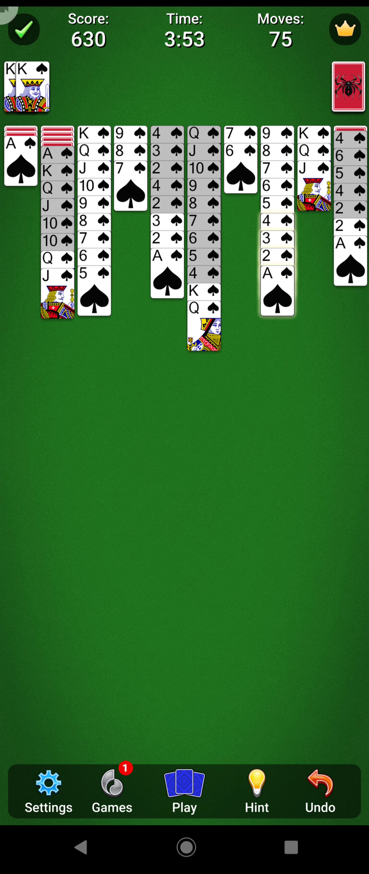
Step: Deal the final stock row onto all ten columns
left_click(344, 88)
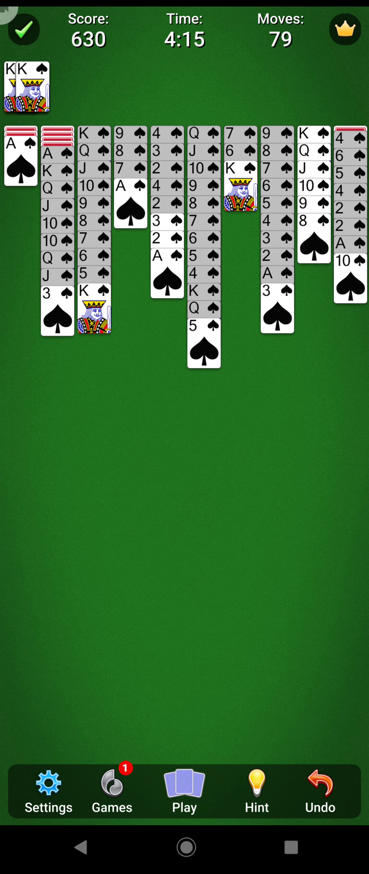
Step: Undo the last stock deal
left_click(184, 784)
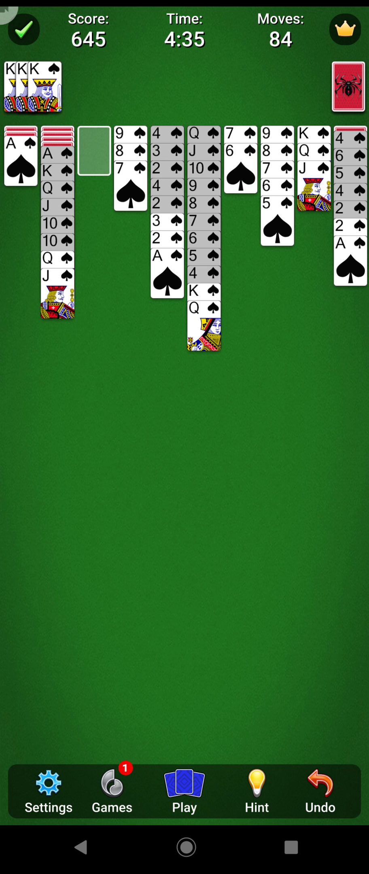
Step: Move spade cards from the first column into the third and seventh columns
left_click_drag(21, 159, 94, 151)
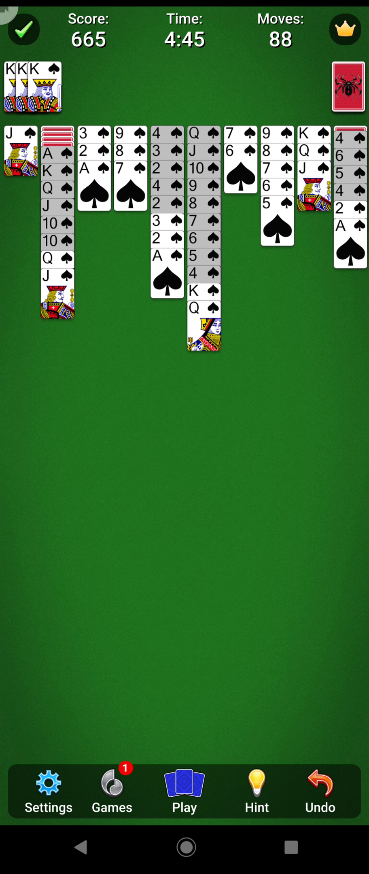
left_click_drag(20, 151, 203, 345)
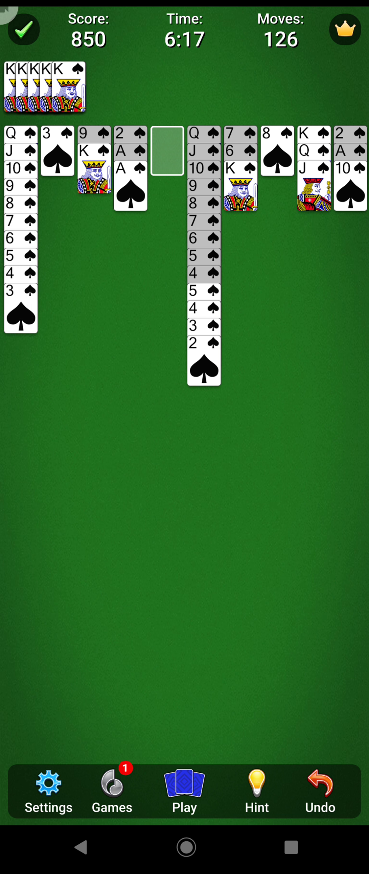
Step: Move the King of spades into the empty column
left_click_drag(94, 162, 142, 162)
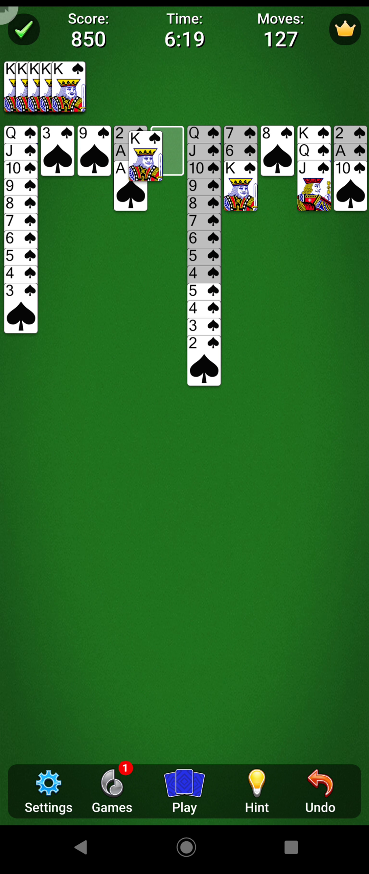